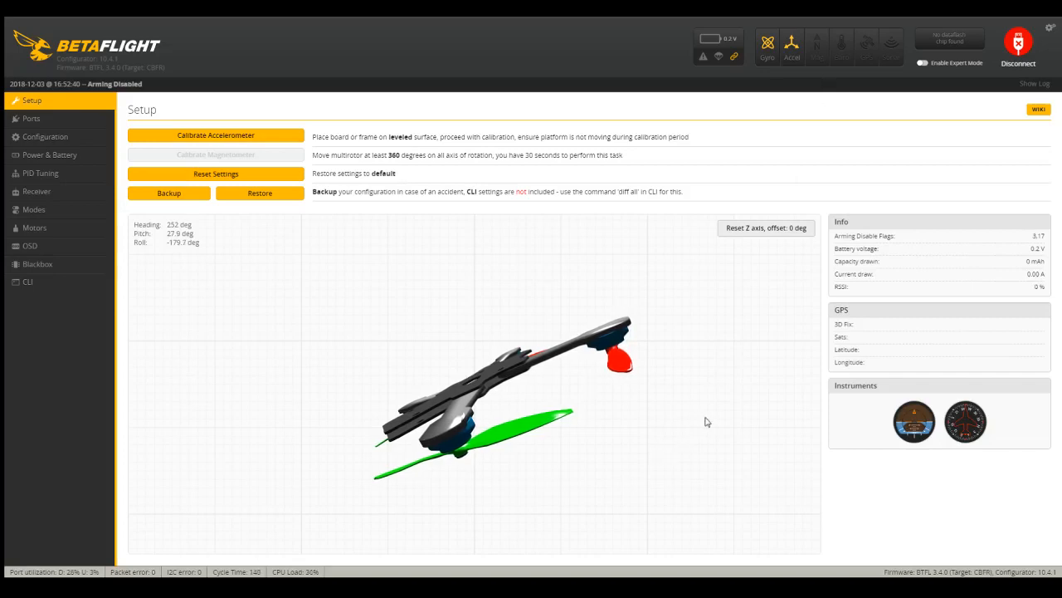
{"action": "mouse_move", "coordinate": [481, 531]}
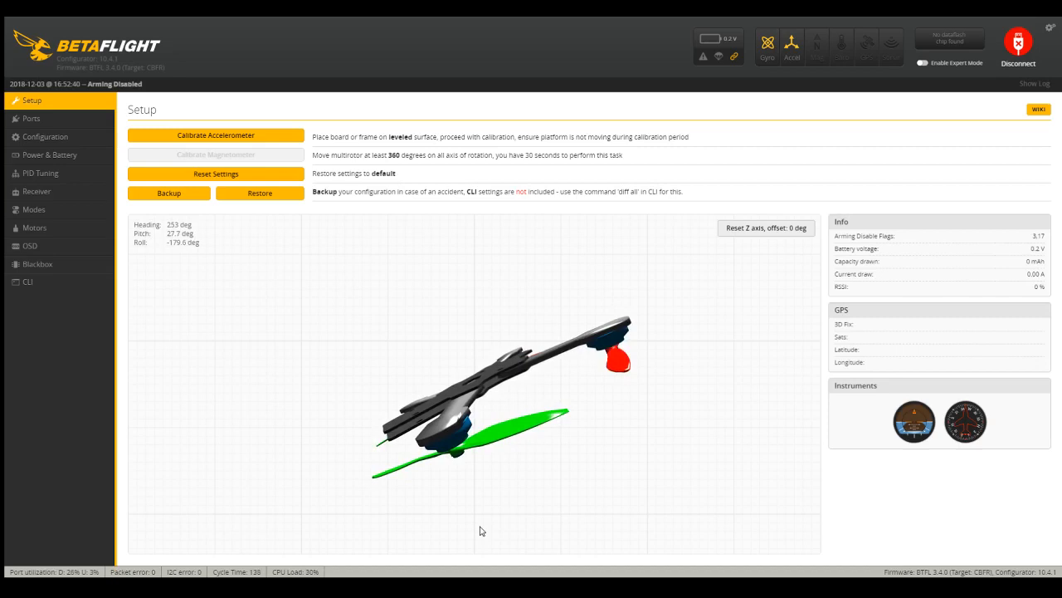
{"action": "mouse_move", "coordinate": [32, 412]}
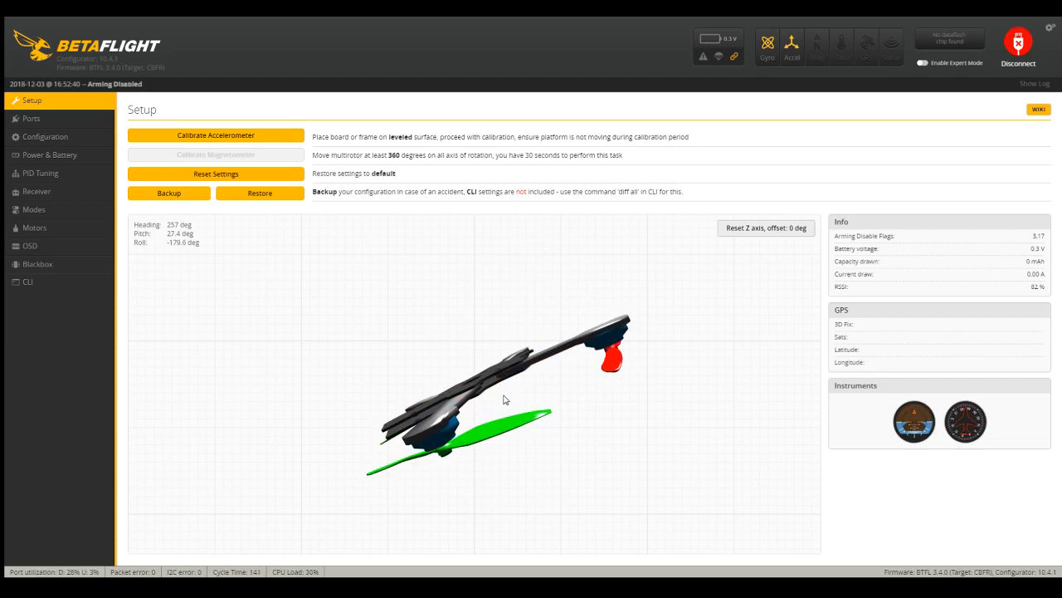
{"action": "mouse_move", "coordinate": [28, 282]}
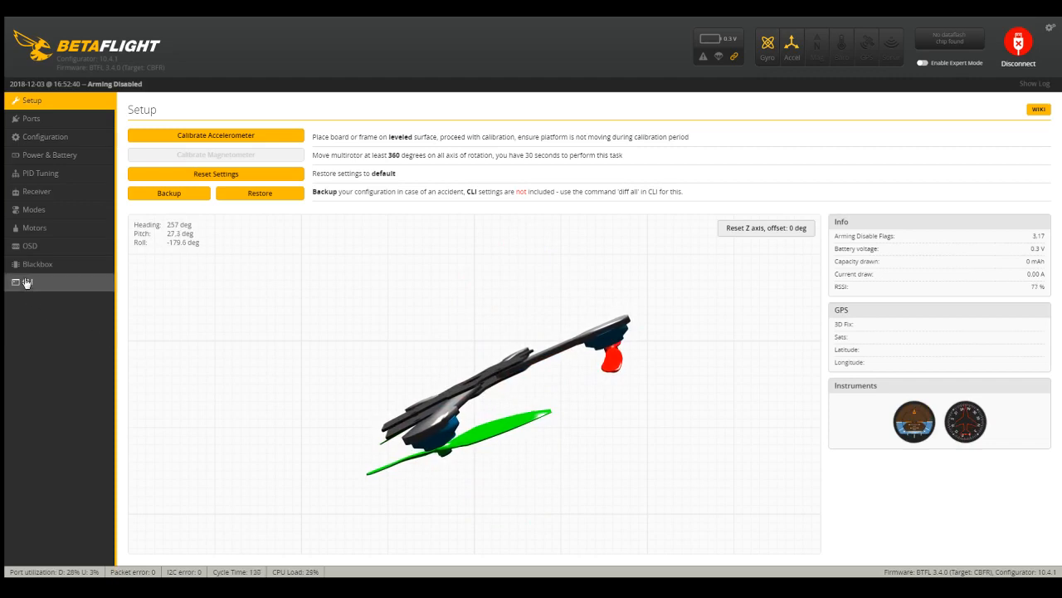
- Run the 'status' command in the CLI console to list board status and arming flags
{"action": "left_click", "coordinate": [28, 282]}
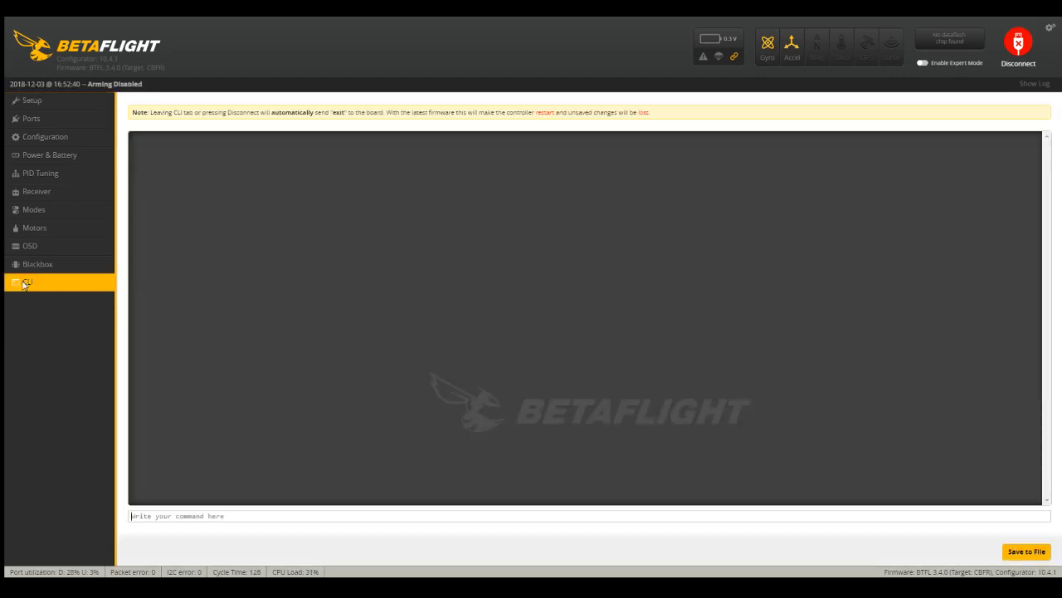
{"action": "left_click", "coordinate": [27, 282]}
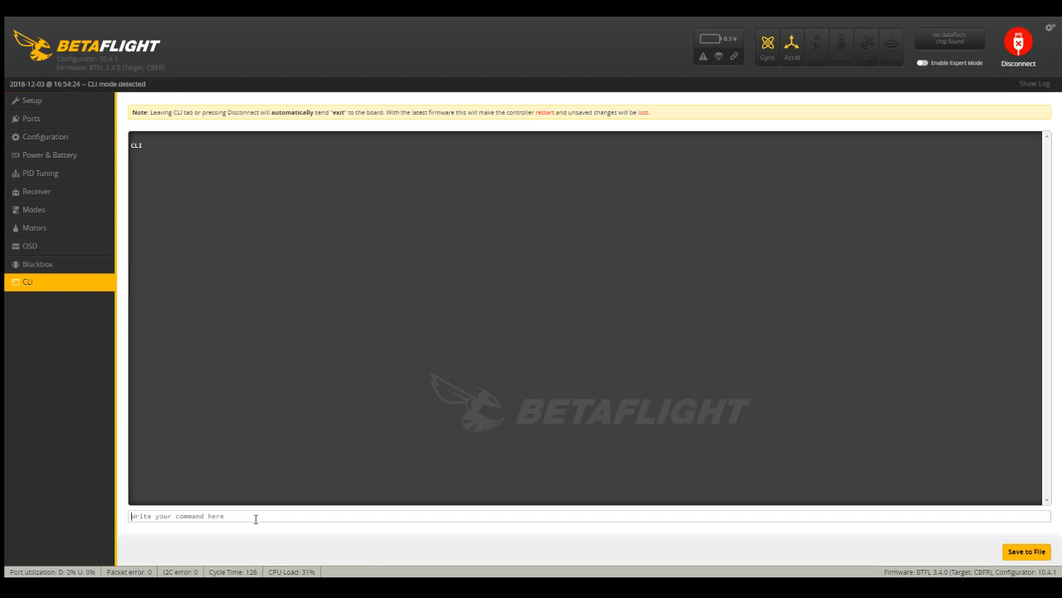
{"action": "type", "text": "stat"}
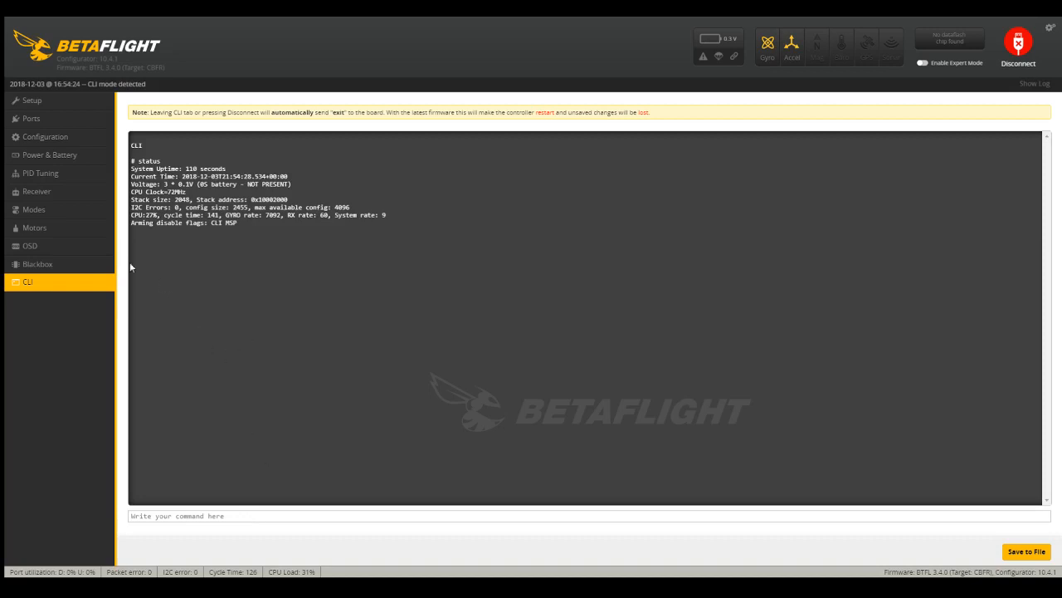
{"action": "mouse_move", "coordinate": [197, 225]}
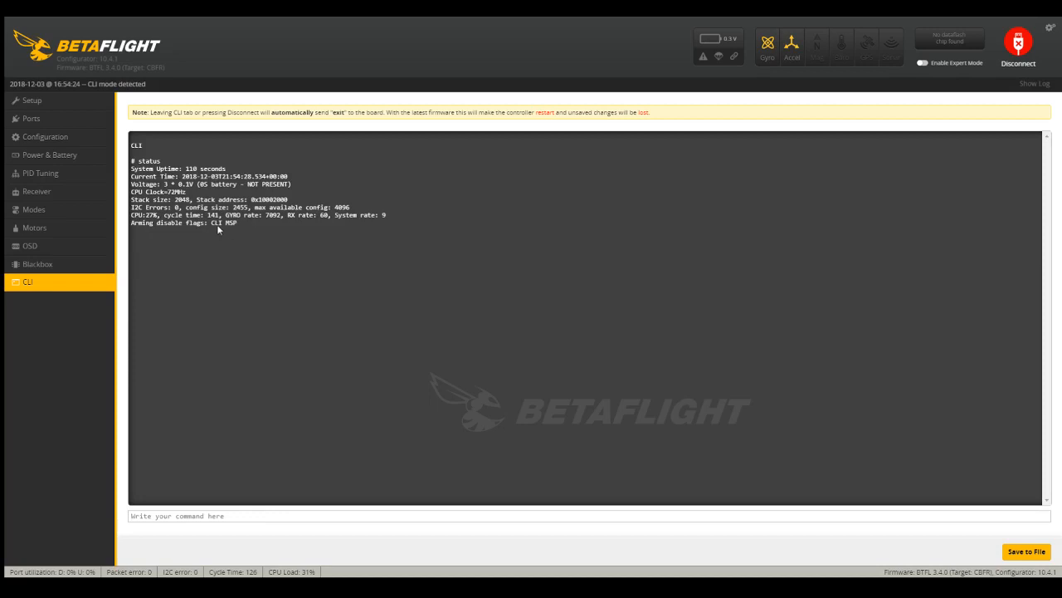
{"action": "mouse_move", "coordinate": [230, 230]}
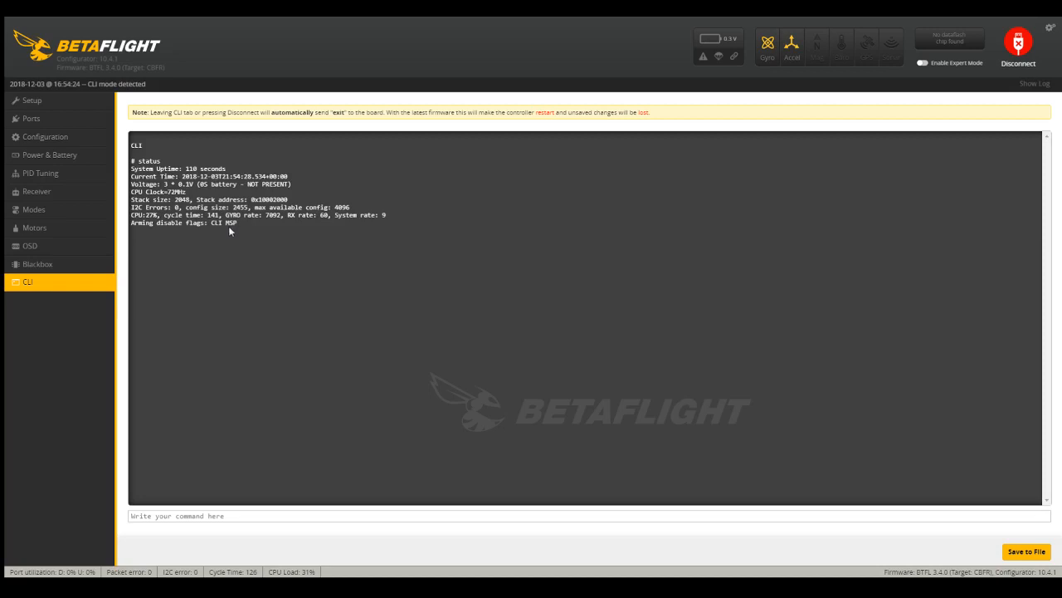
{"action": "mouse_move", "coordinate": [241, 266]}
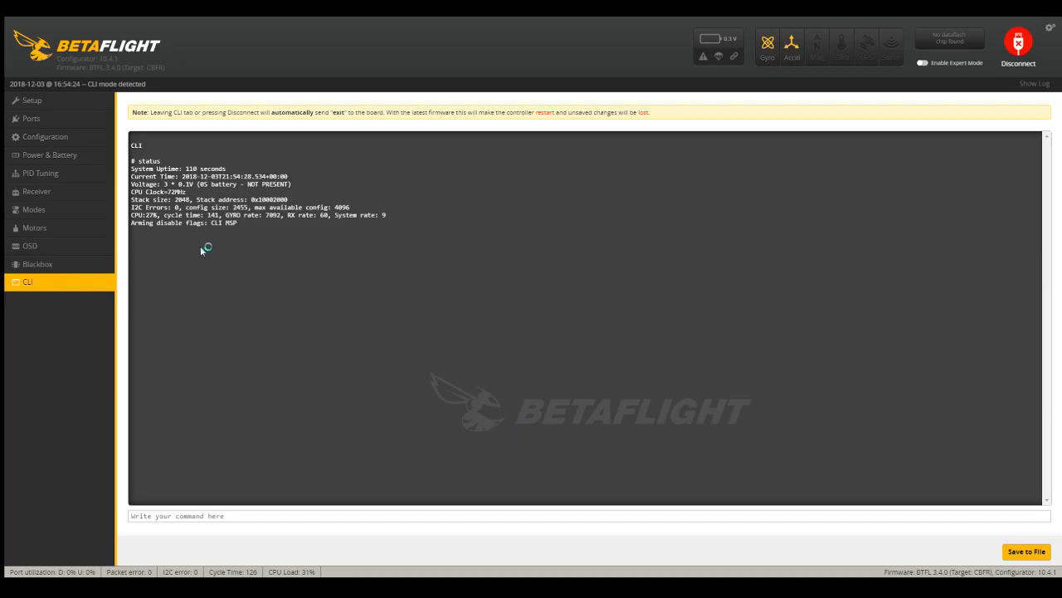
{"action": "mouse_move", "coordinate": [240, 242]}
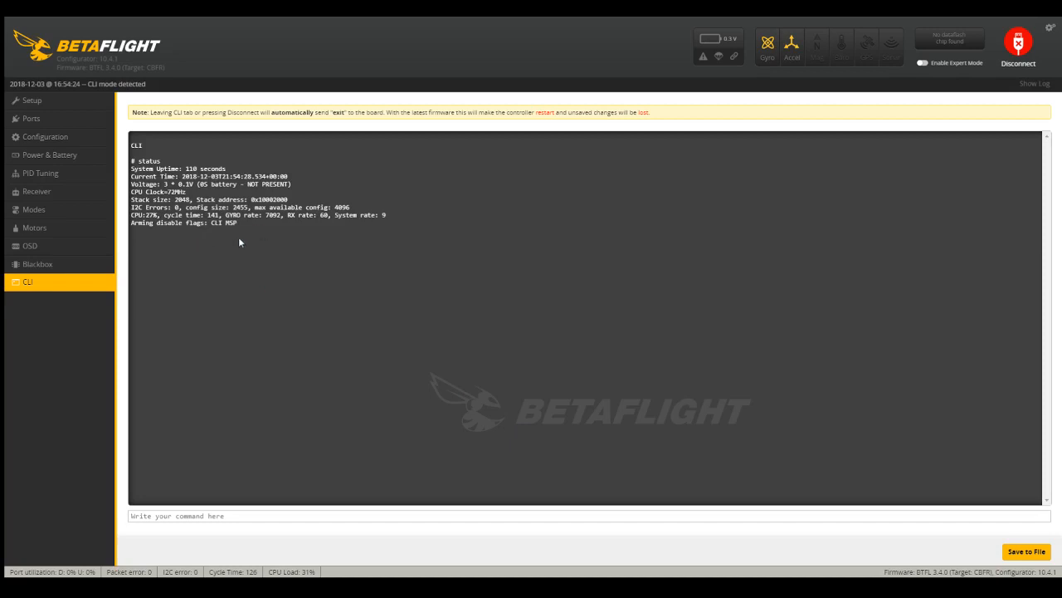
{"action": "mouse_move", "coordinate": [196, 239]}
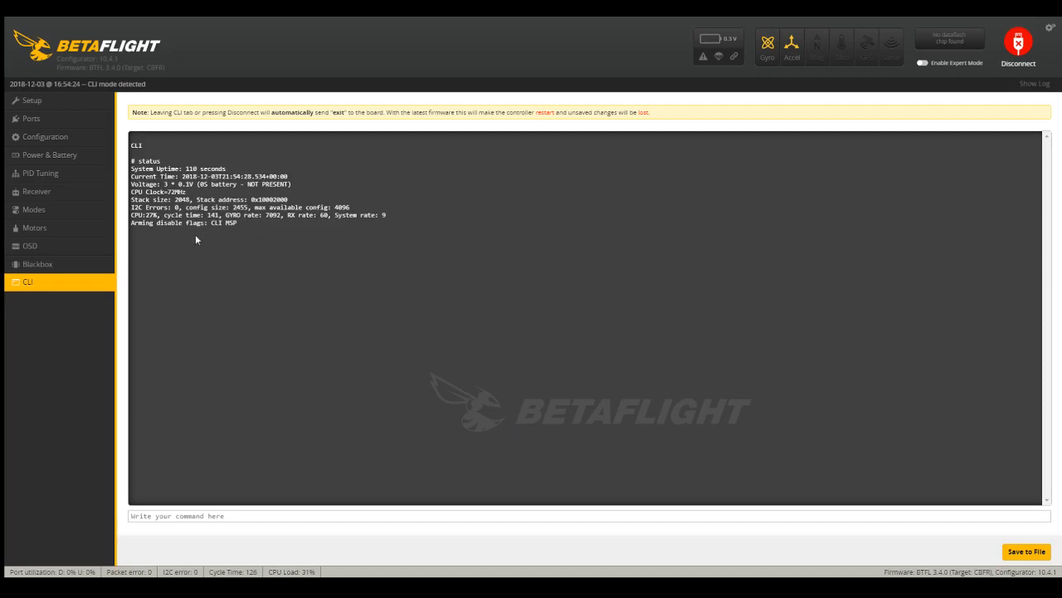
{"action": "mouse_move", "coordinate": [251, 230]}
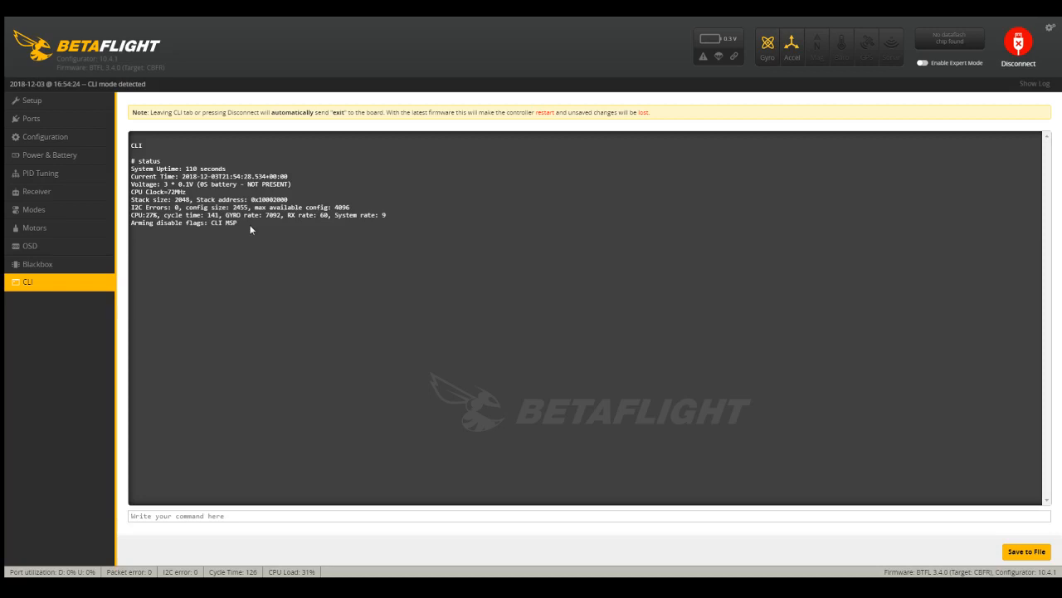
{"action": "mouse_move", "coordinate": [246, 226]}
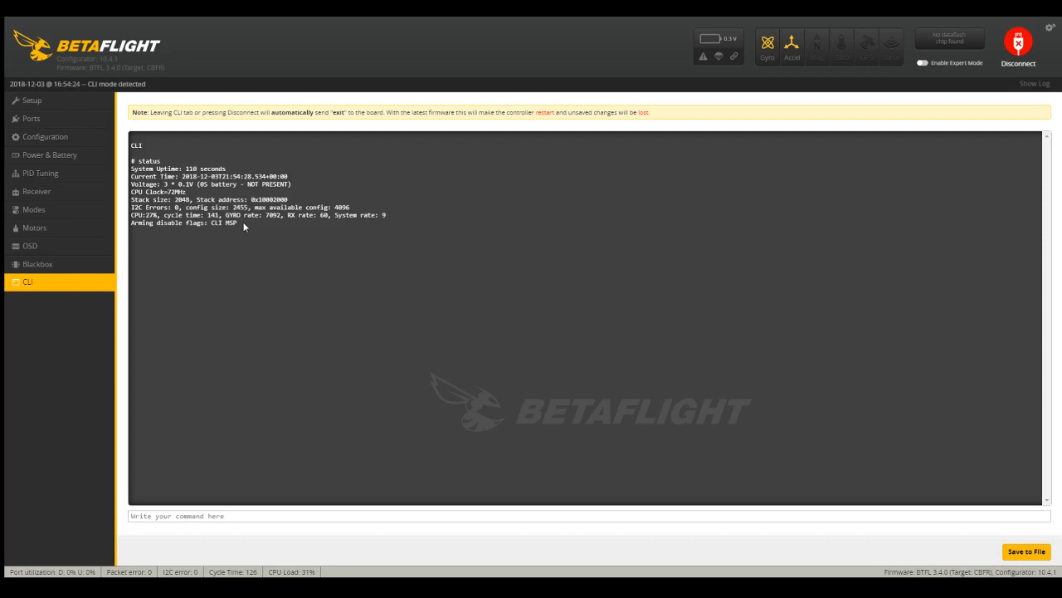
{"action": "mouse_move", "coordinate": [58, 155]}
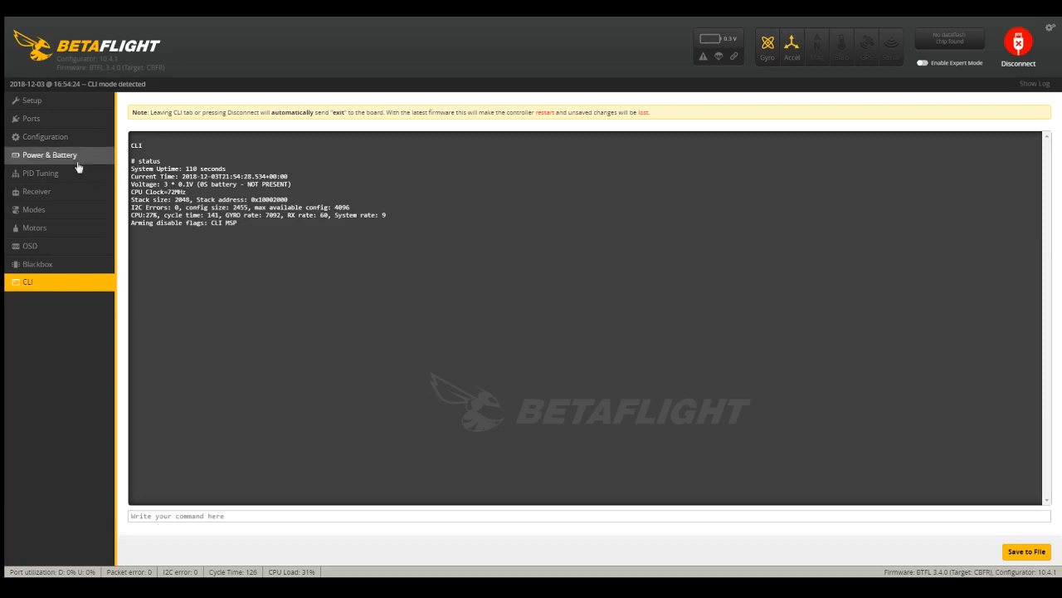
{"action": "mouse_move", "coordinate": [36, 191]}
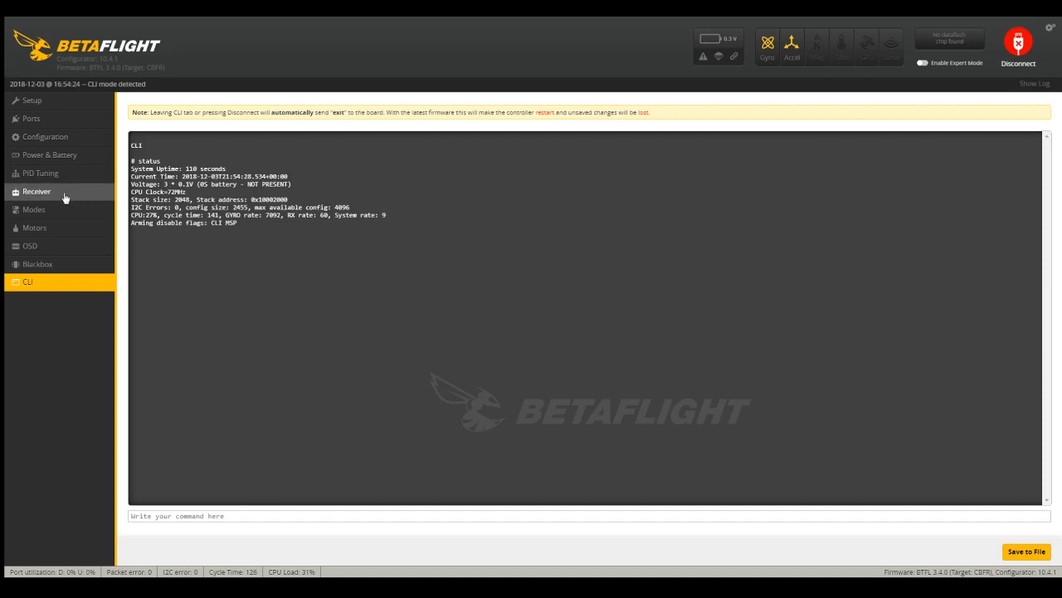
- Reconnect to the flight controller and save the receiver settings with a new channel map
{"action": "left_click", "coordinate": [1017, 43]}
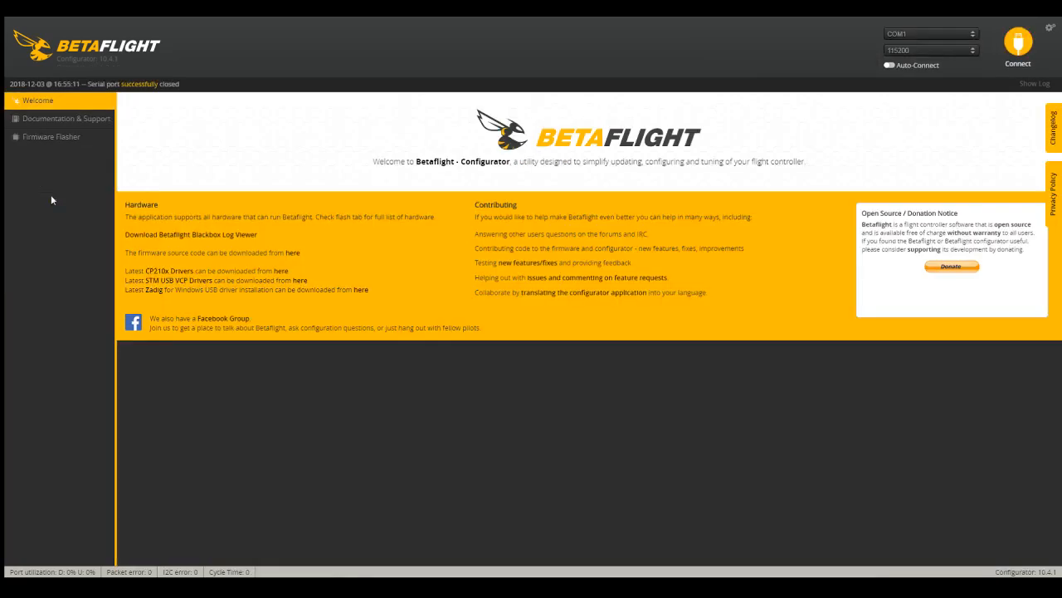
{"action": "left_click", "coordinate": [1017, 44]}
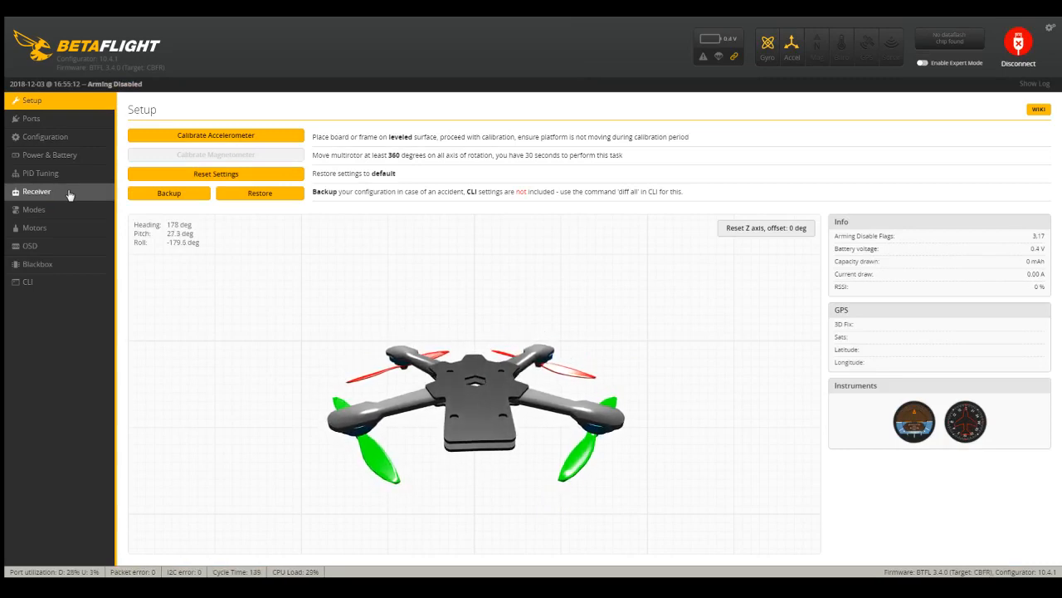
{"action": "left_click", "coordinate": [37, 191]}
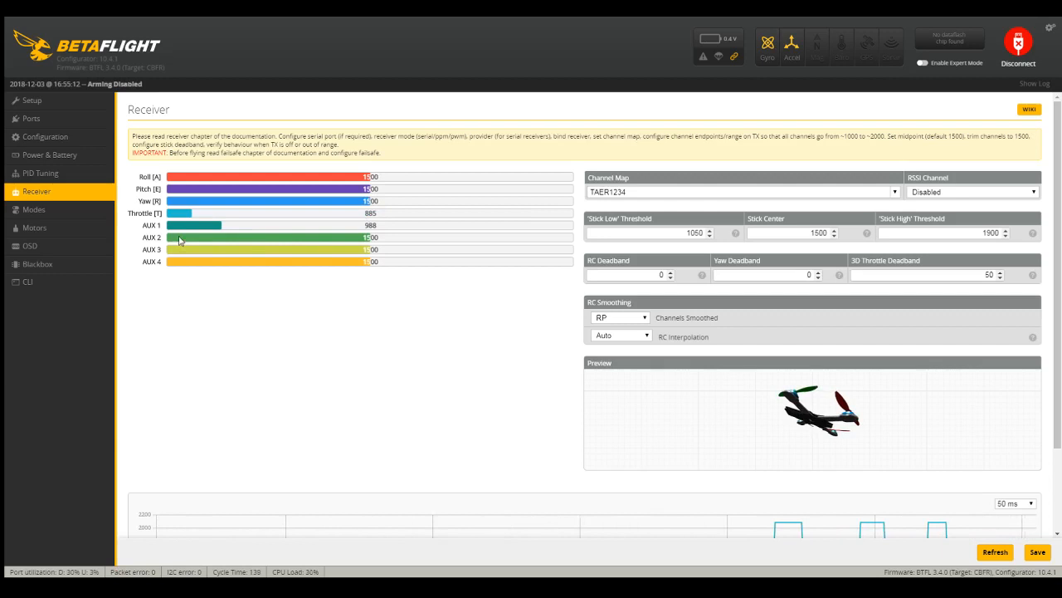
{"action": "mouse_move", "coordinate": [160, 224]}
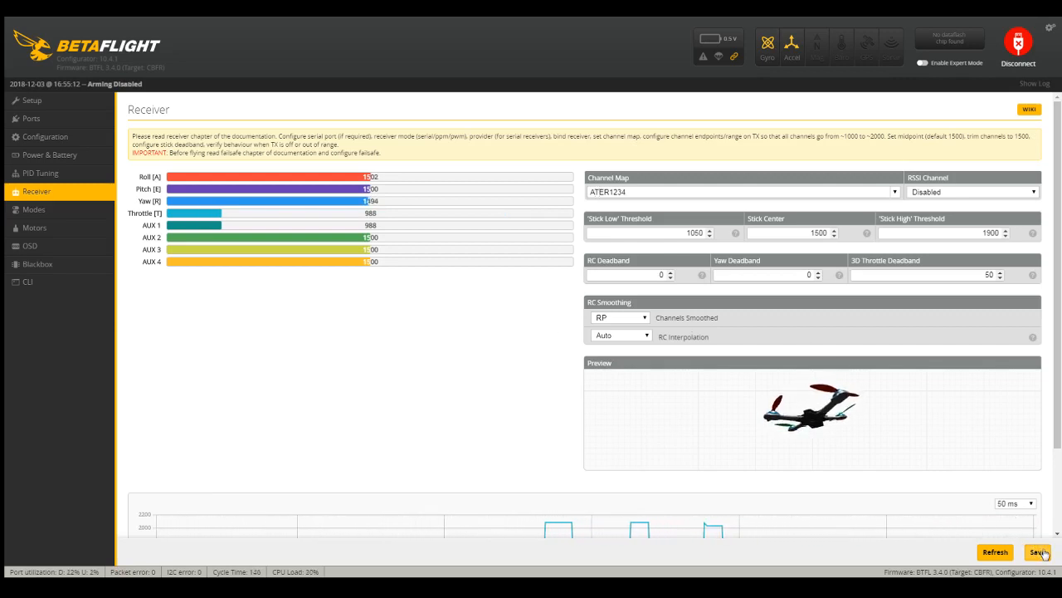
{"action": "left_click", "coordinate": [1037, 551]}
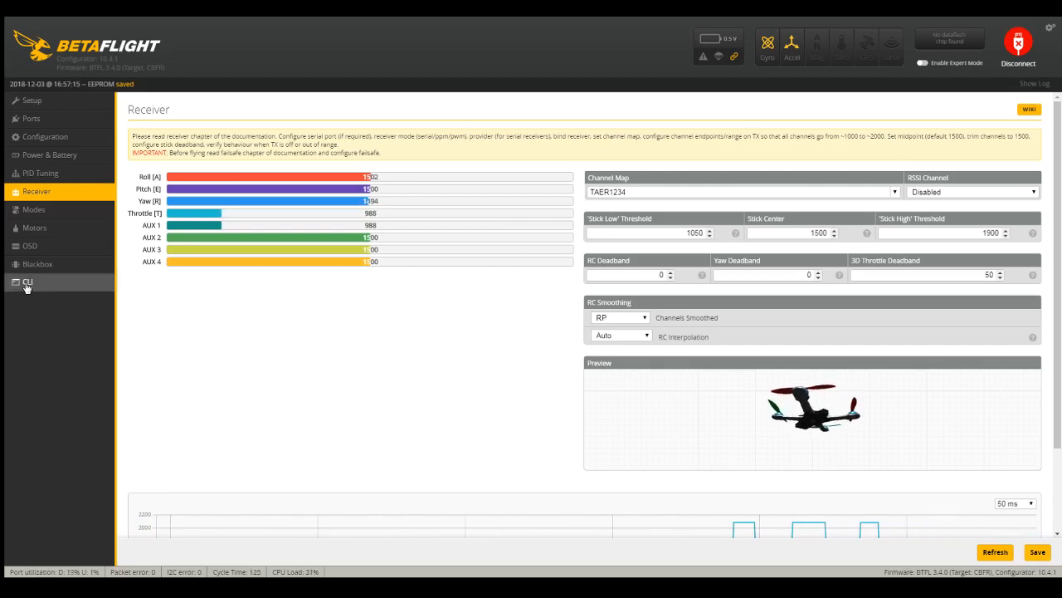
- Return to the CLI console after saving the TAER1234 channel map
{"action": "left_click", "coordinate": [27, 281]}
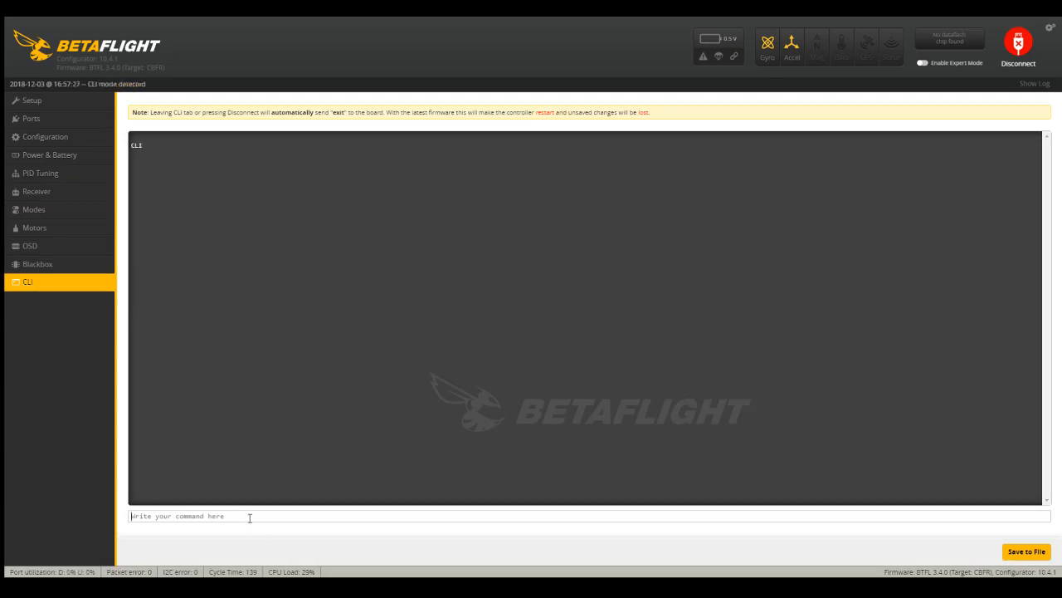
- Run 'status' again to show the remaining CLI and MSP arming-disable flags
{"action": "type", "text": "st"}
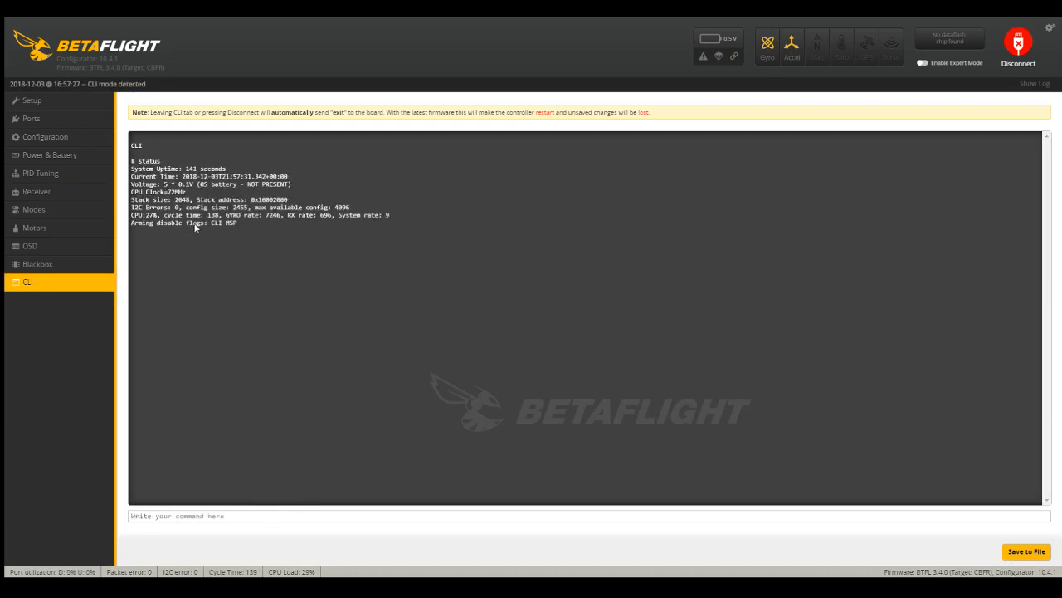
{"action": "mouse_move", "coordinate": [785, 449]}
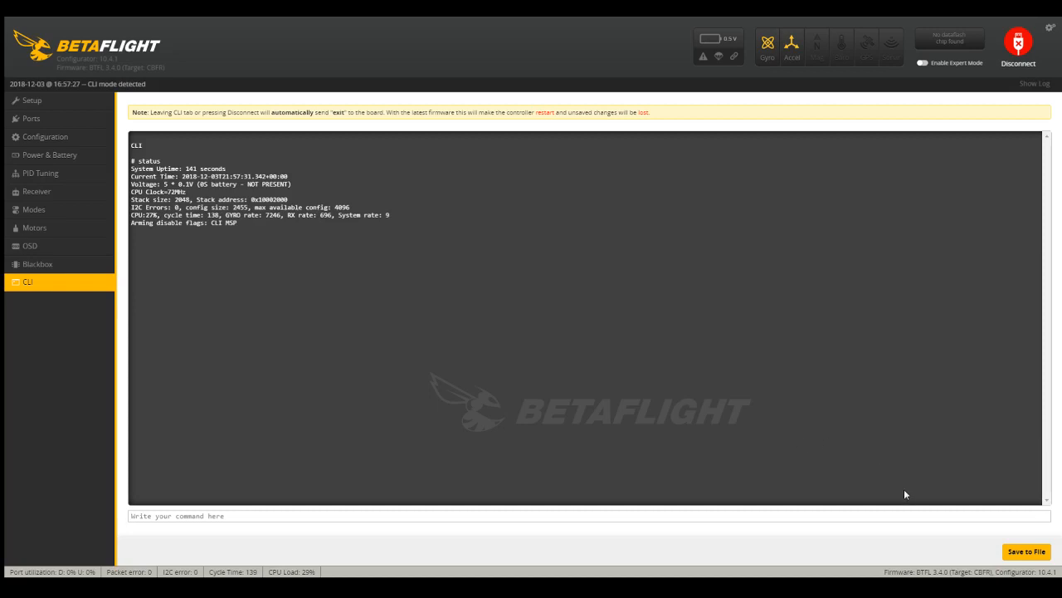
{"action": "mouse_move", "coordinate": [794, 377]}
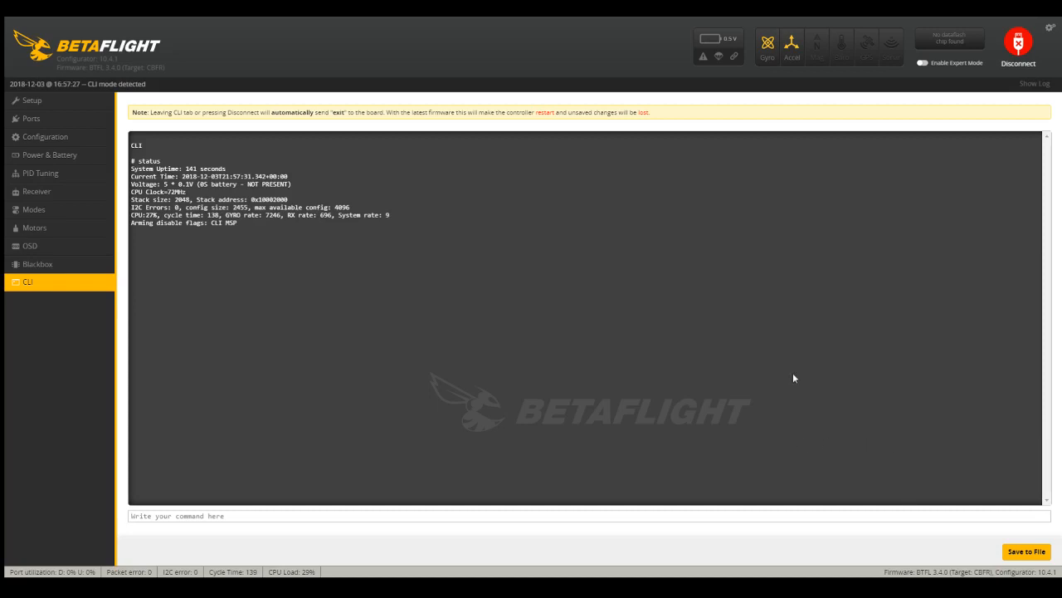
{"action": "mouse_move", "coordinate": [664, 433]}
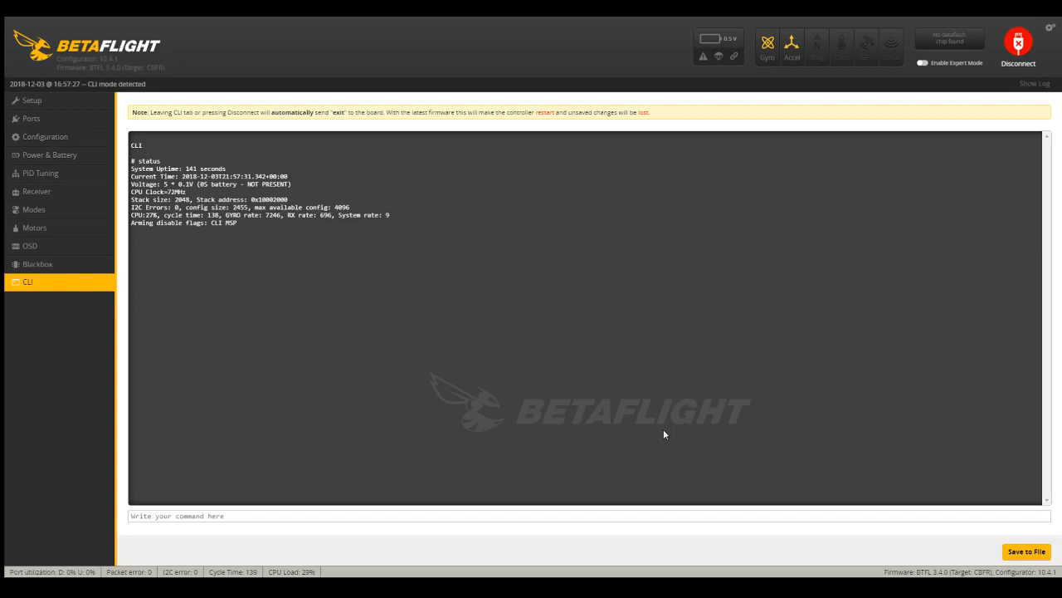